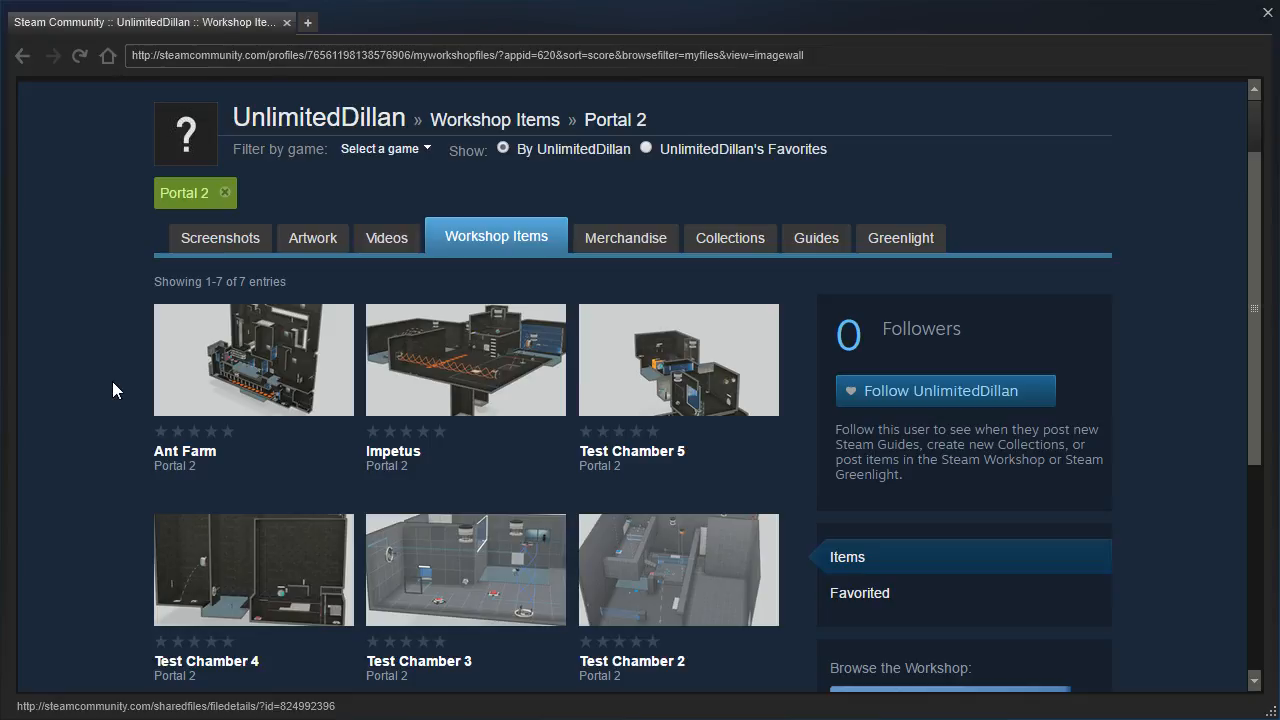
mouse_move(218, 384)
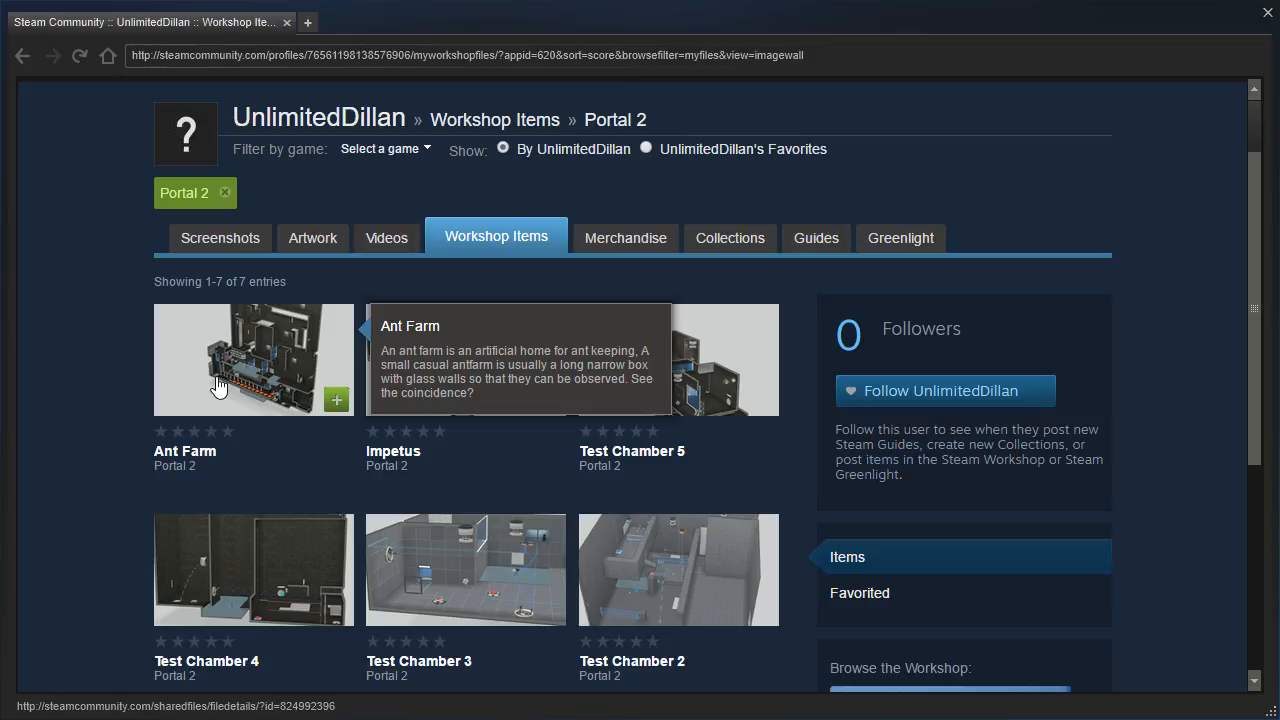
Check the Ant Farm workshop page, then fire a portal onto the white ceiling panel in the chamber.
click(252, 360)
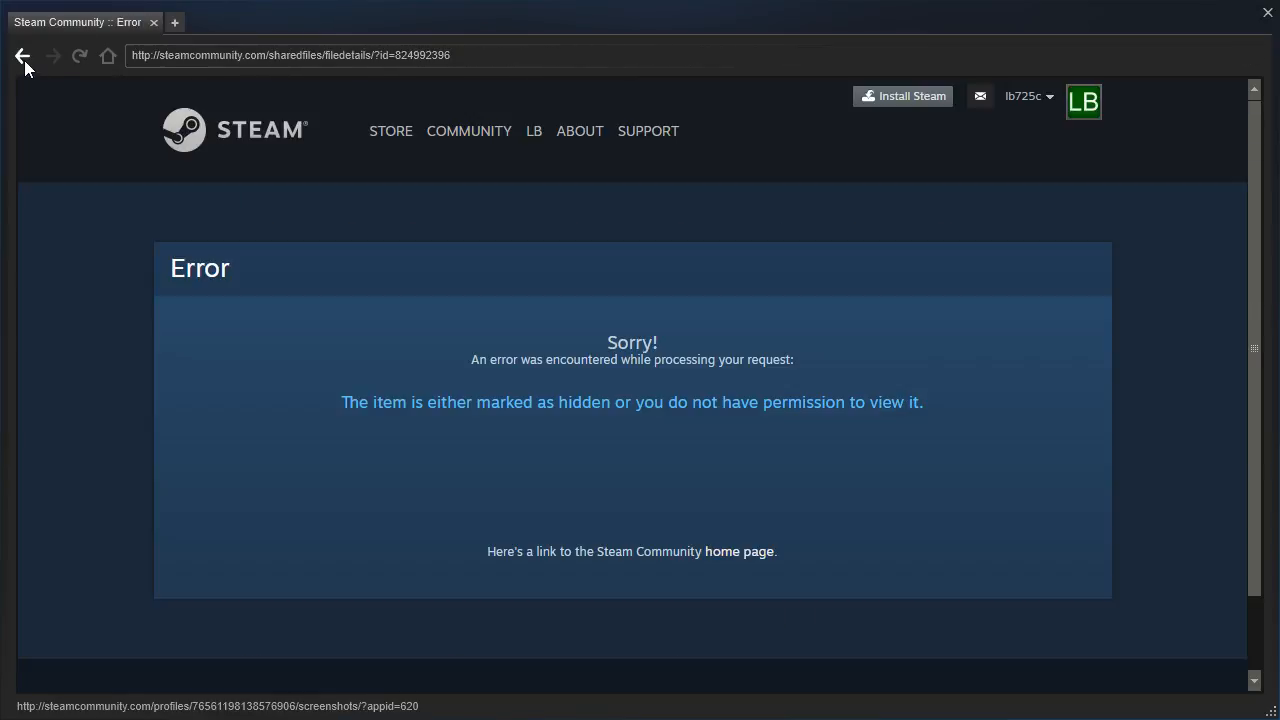
click(24, 54)
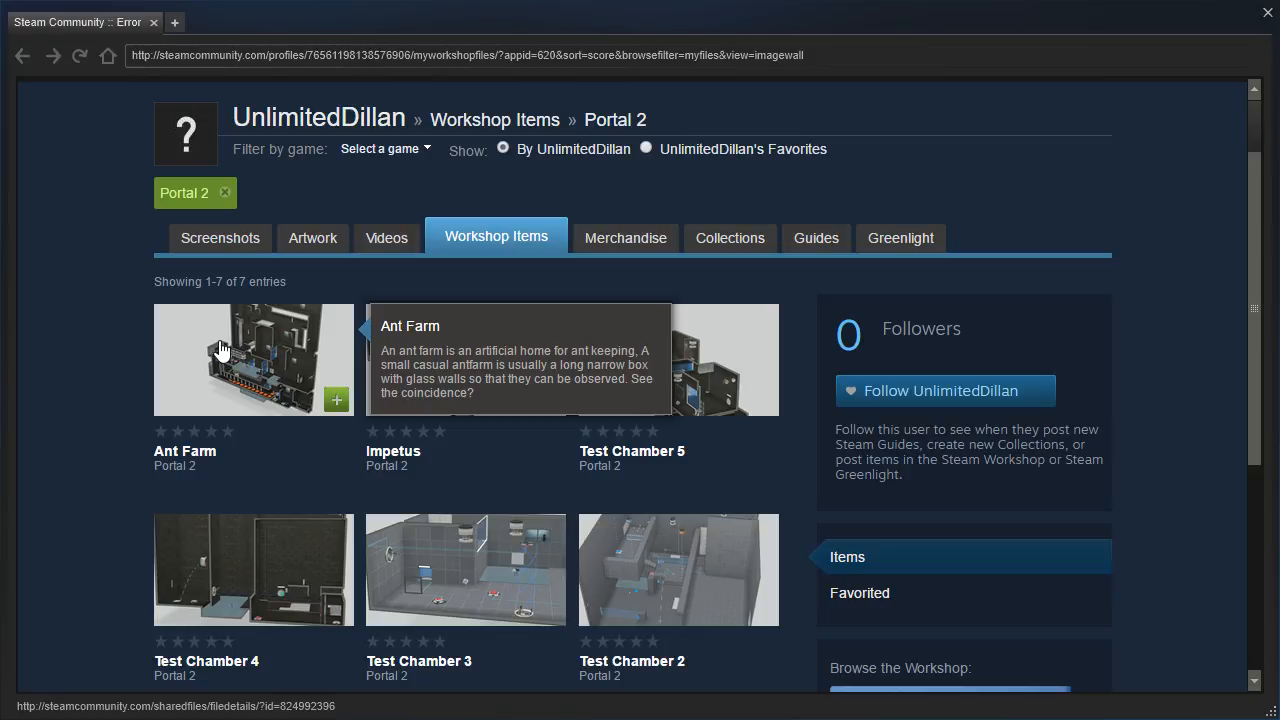
mouse_move(428, 400)
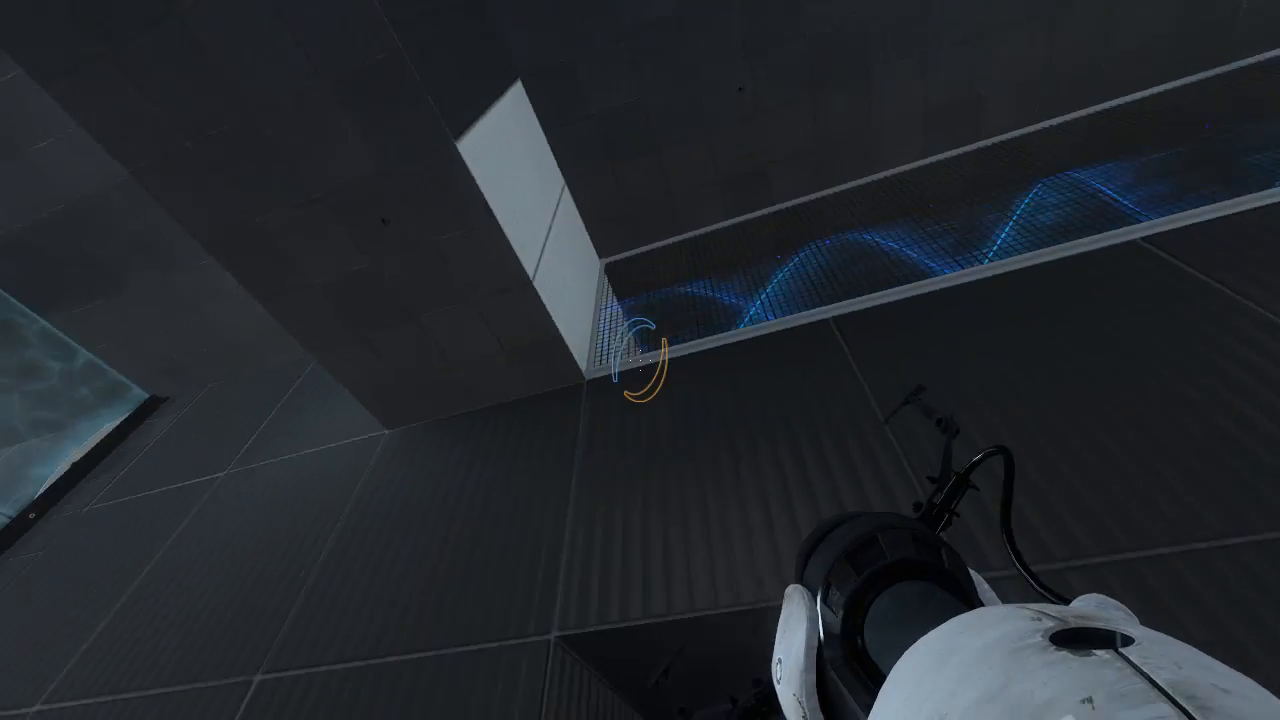
click(640, 360)
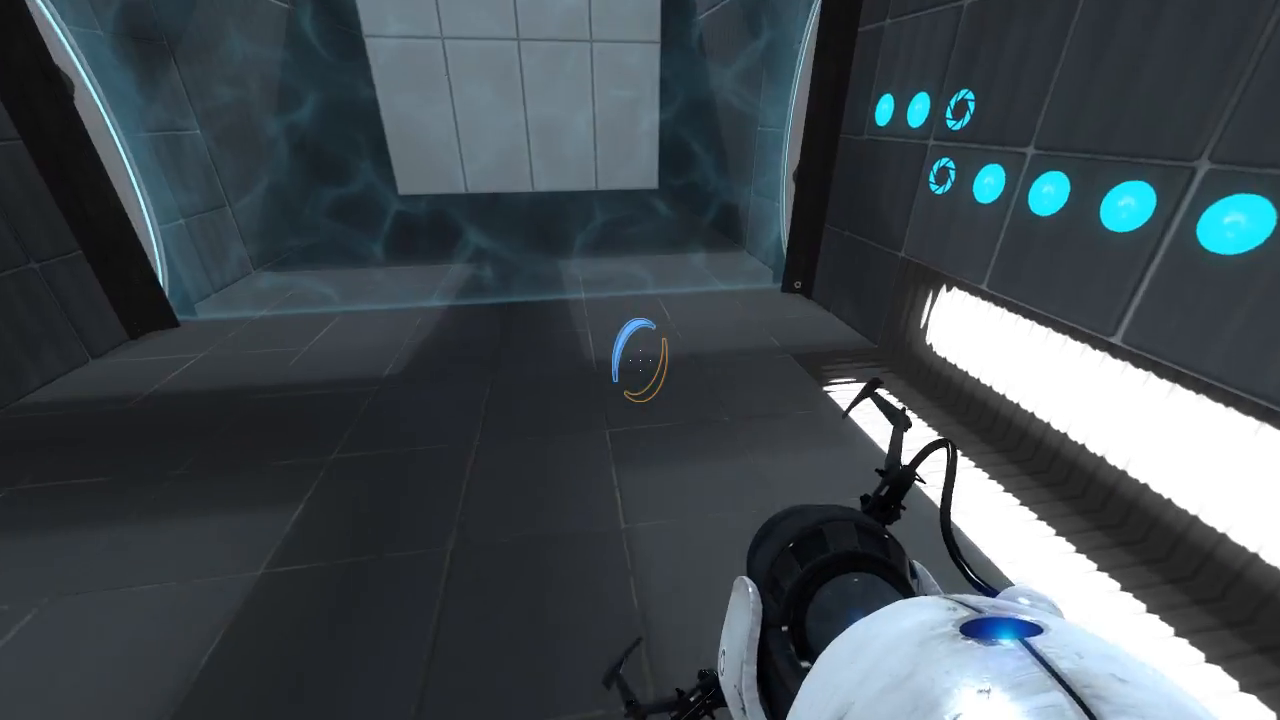
mouse_move(640, 364)
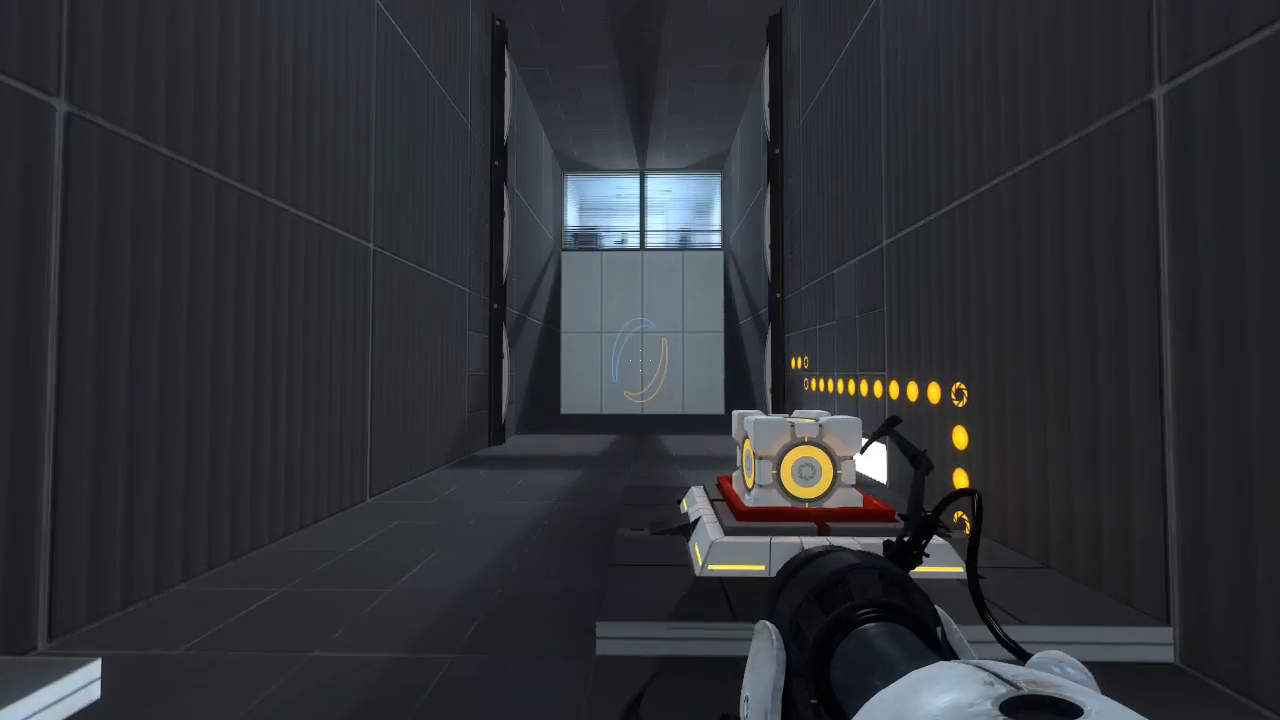
click(640, 360)
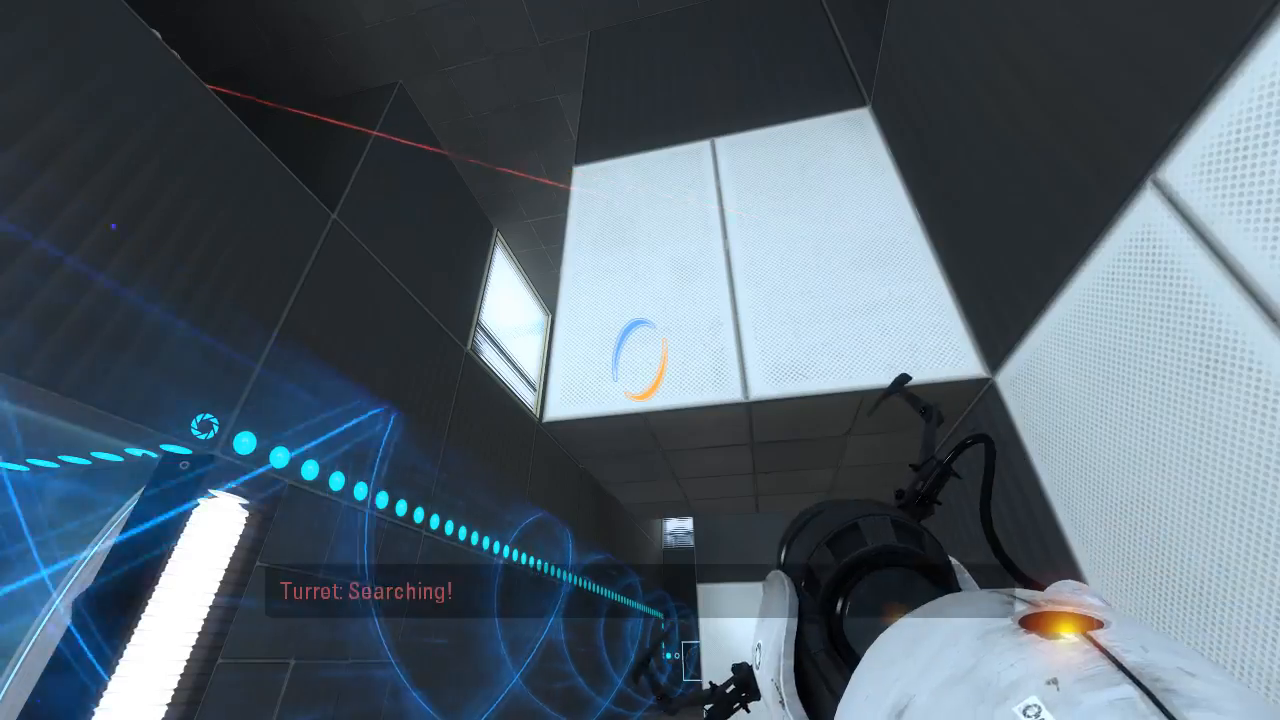
mouse_move(640, 360)
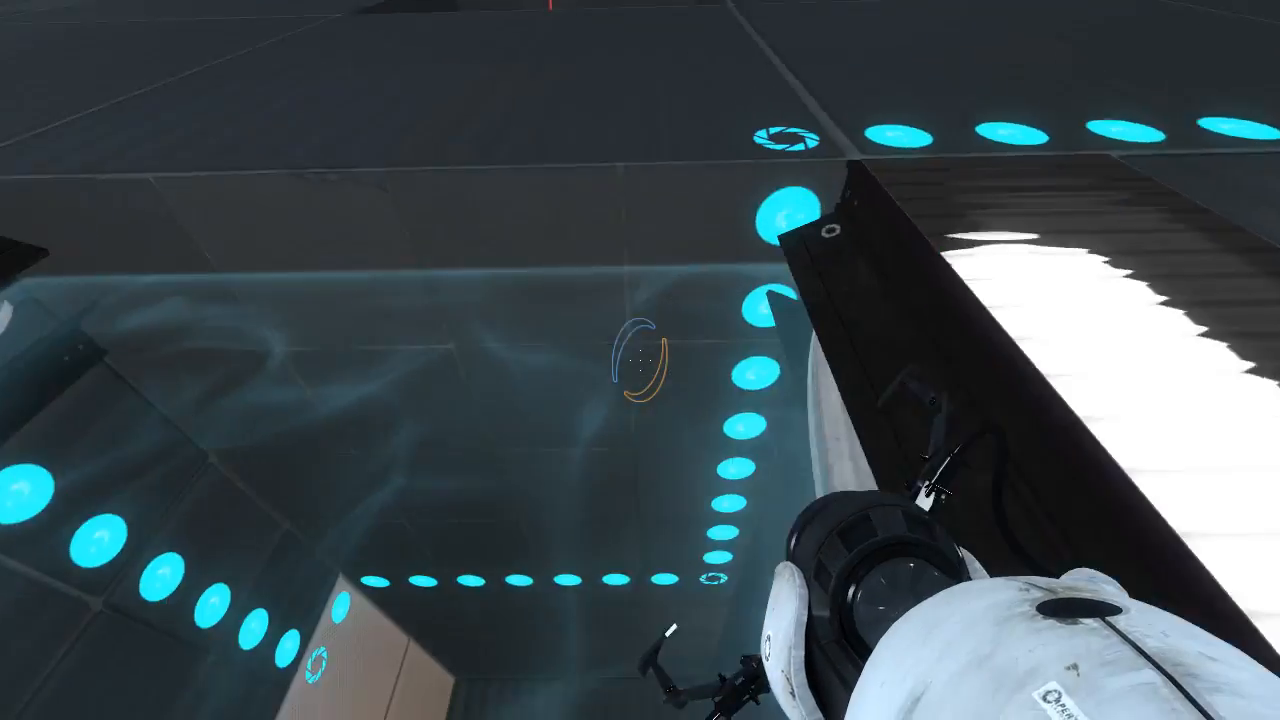
mouse_move(640, 370)
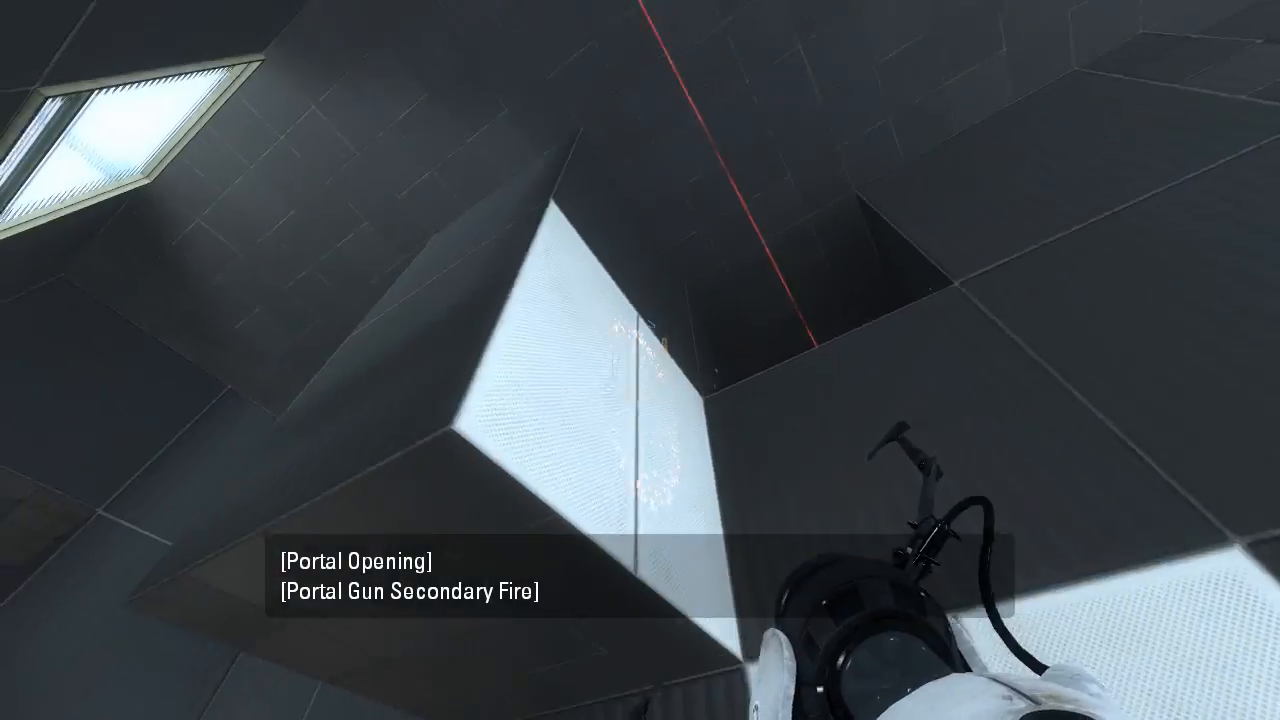
Fire a portal onto the angled white panel near the ceiling above the glass area.
click(640, 360)
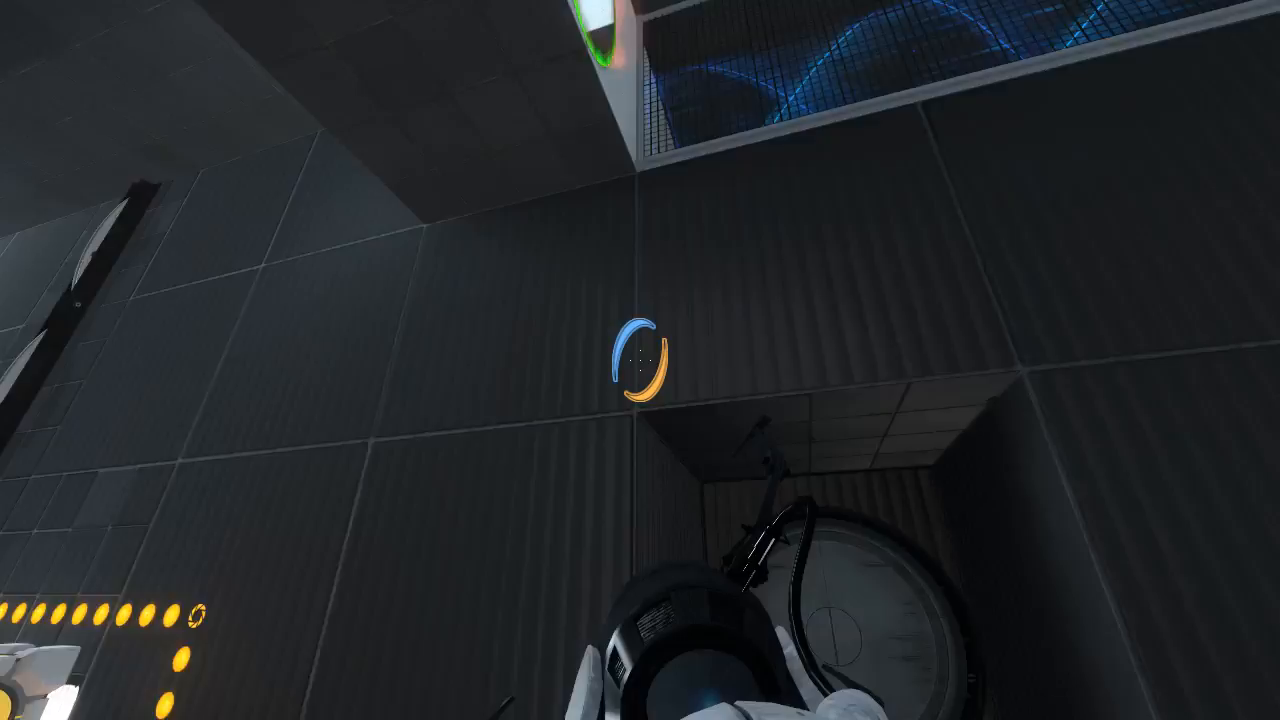
mouse_move(640, 360)
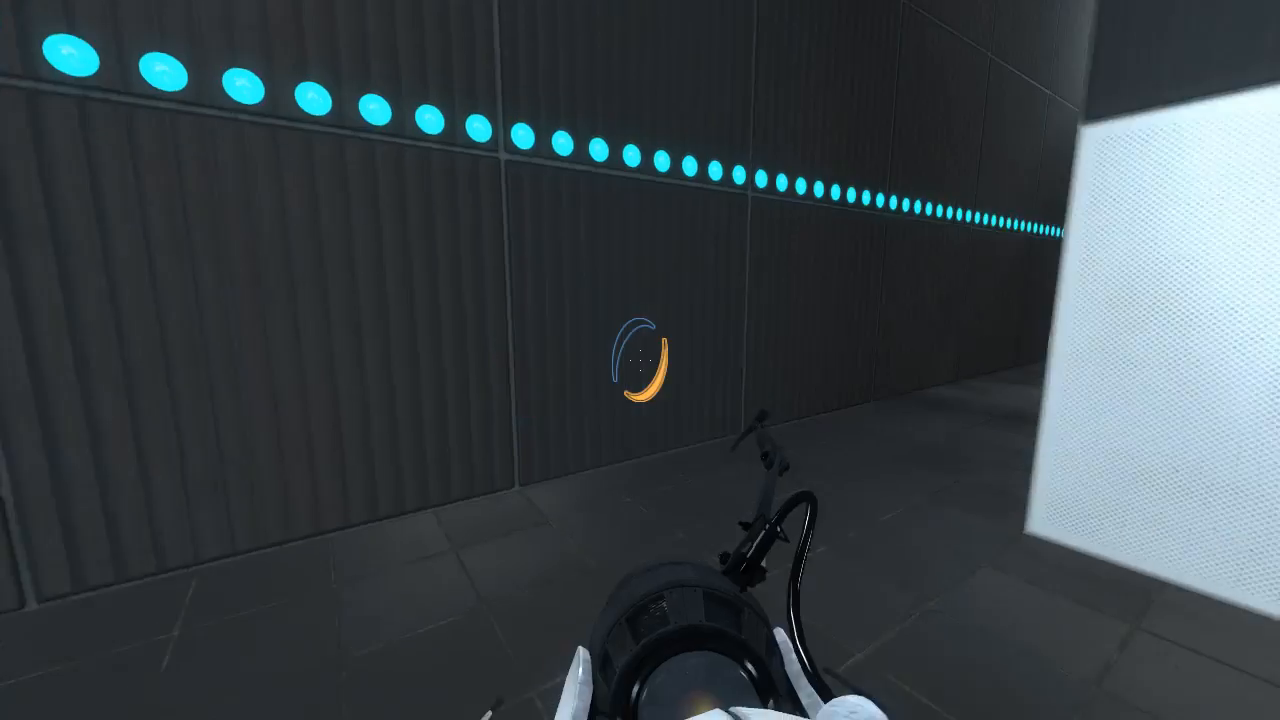
Fire a portal at the white wall panels at the end of the blue-lit corridor.
click(640, 360)
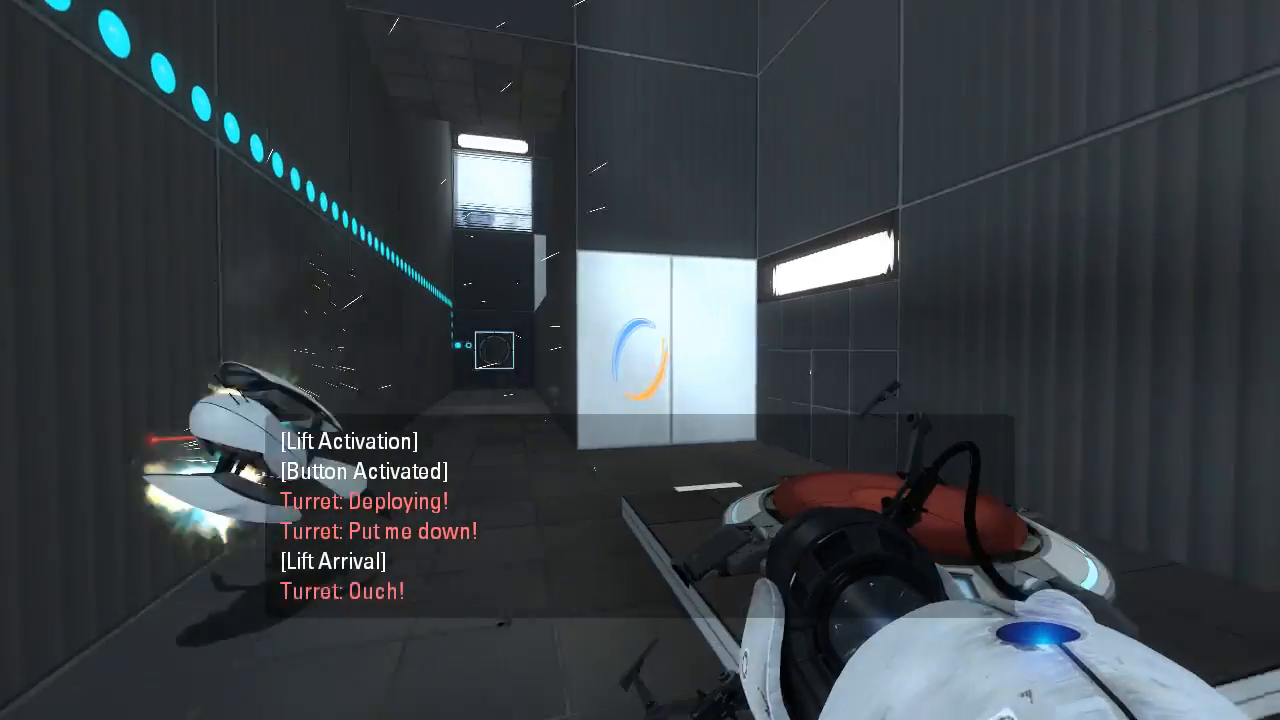
Fire portals down the dark corridor to open an orange portal at its far end.
click(640, 360)
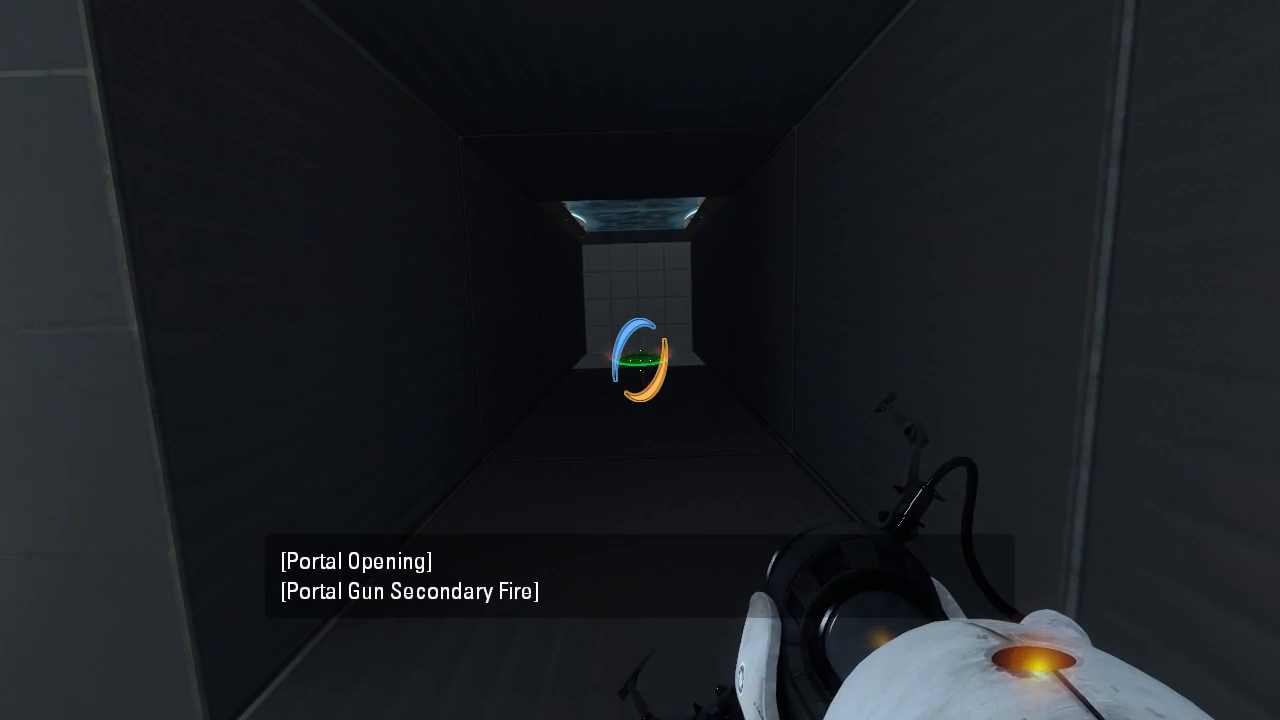
click(640, 360)
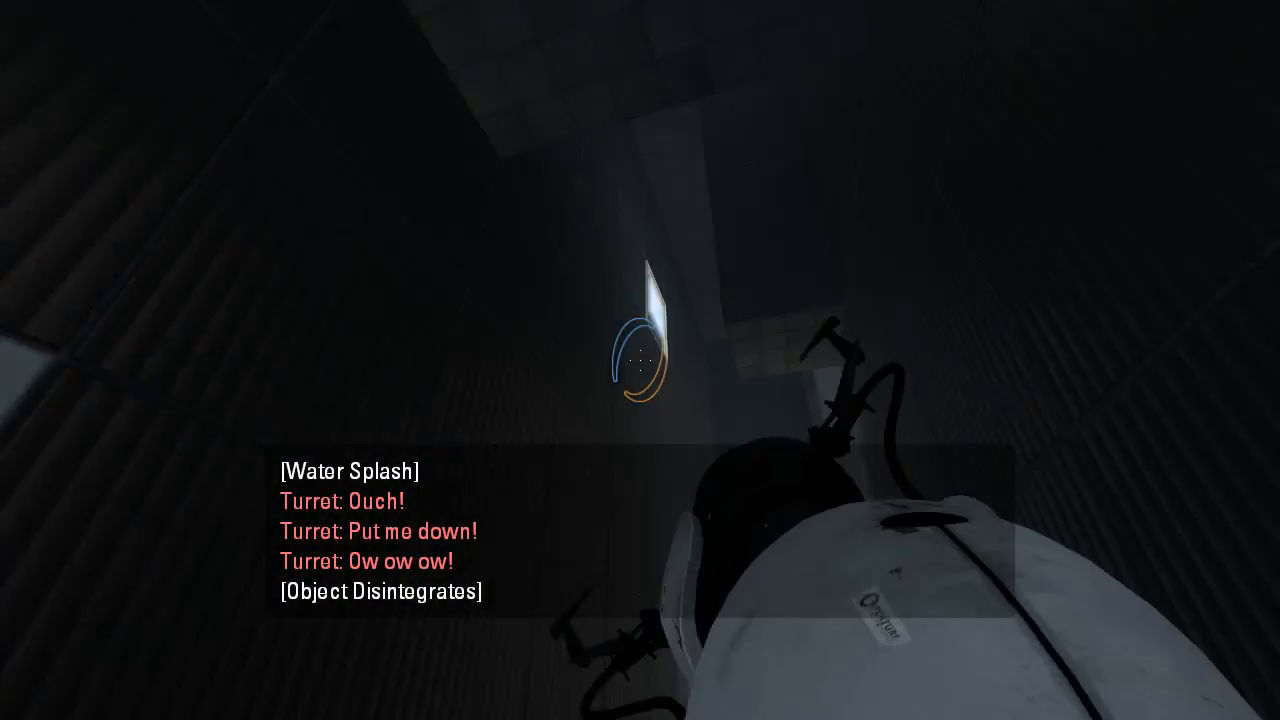
Release the carried turret into the water so it disintegrates.
click(640, 360)
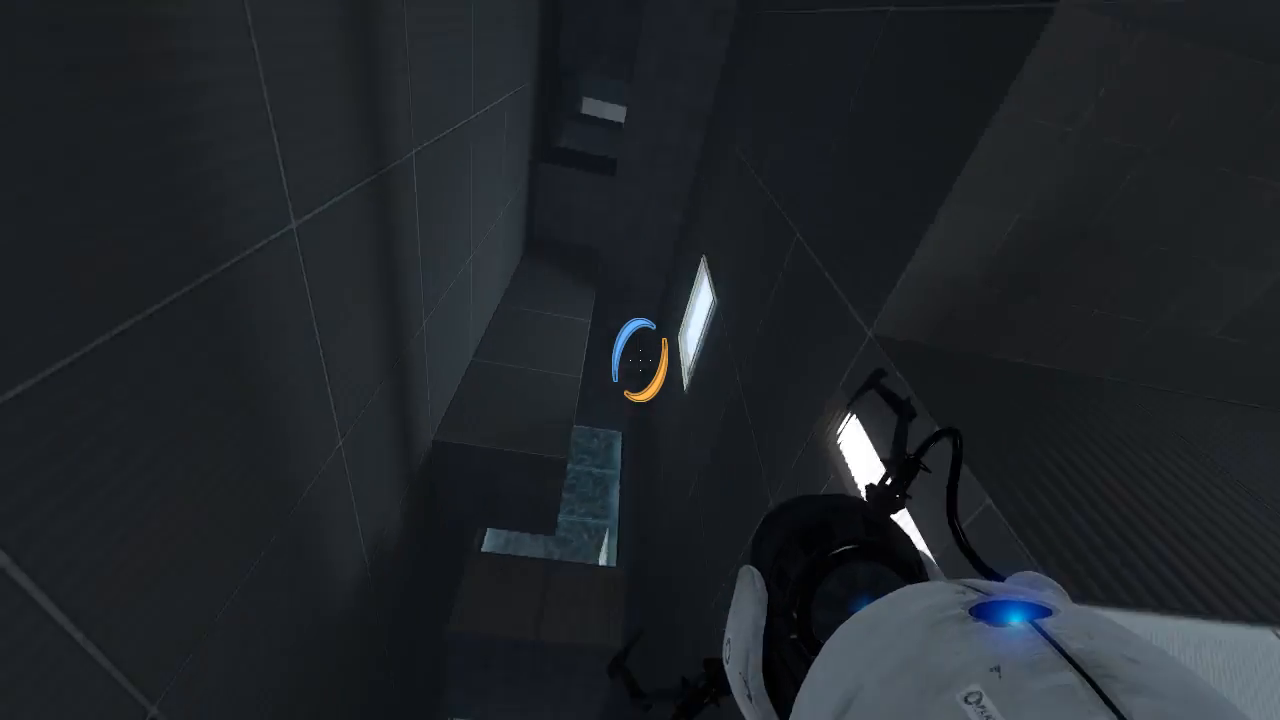
mouse_move(640, 360)
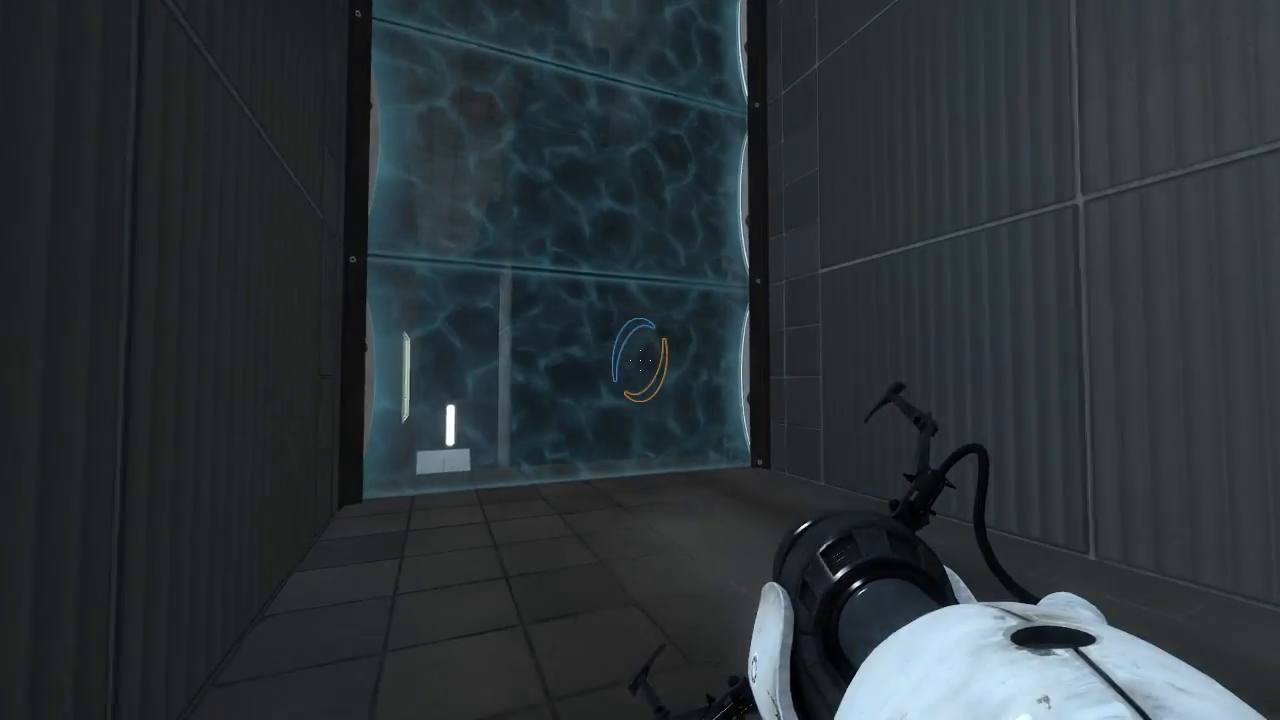
mouse_move(640, 370)
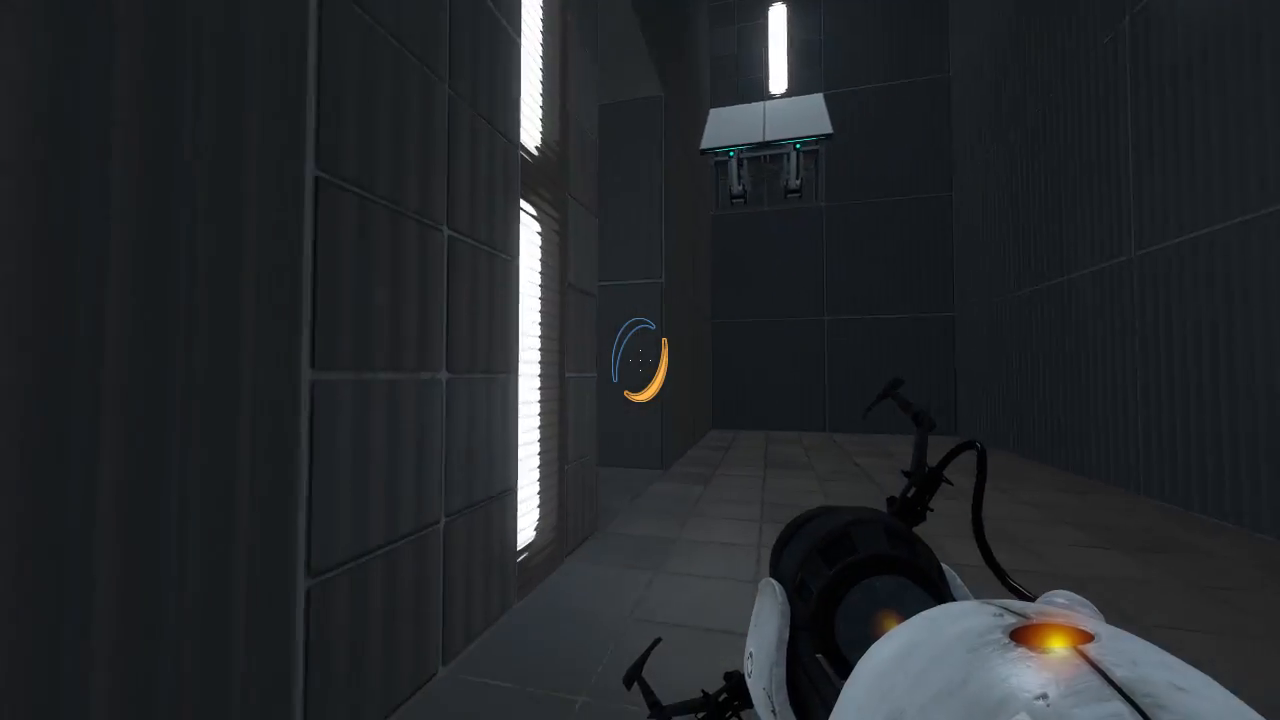
Rate the finished Ant Farm chamber thumbs down on the Test Chamber Evaluation screen.
click(640, 370)
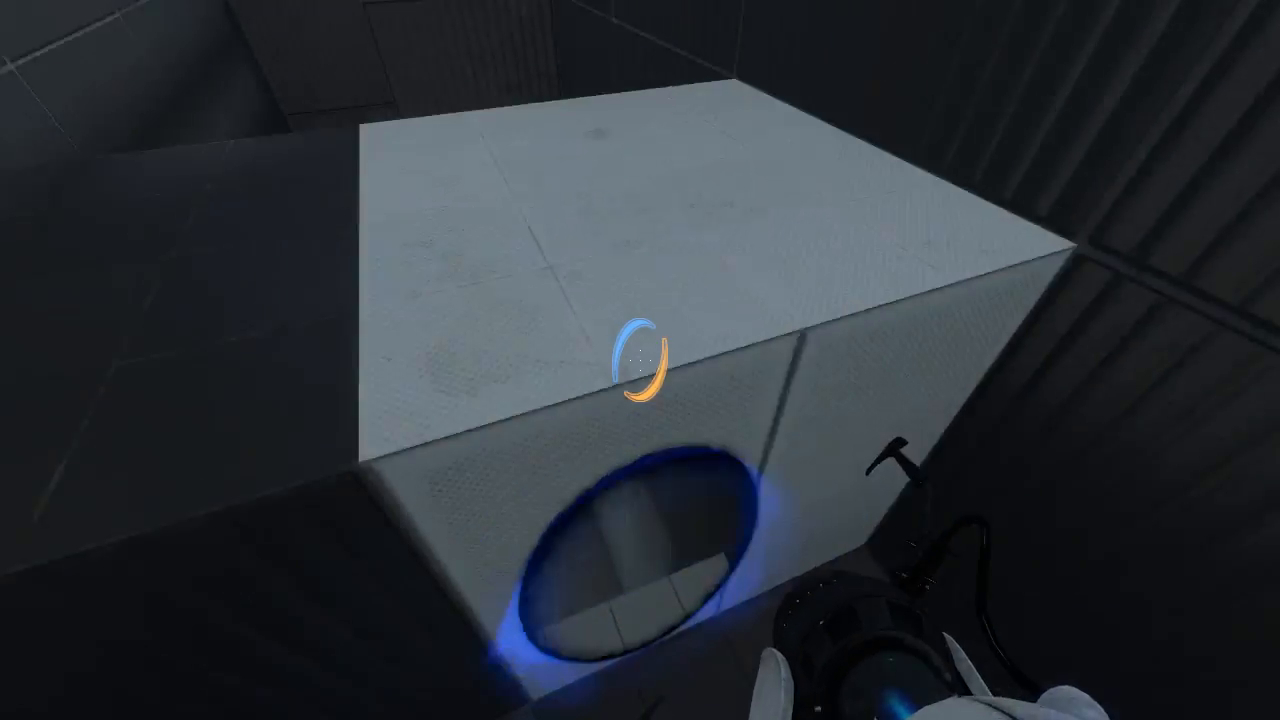
mouse_move(640, 360)
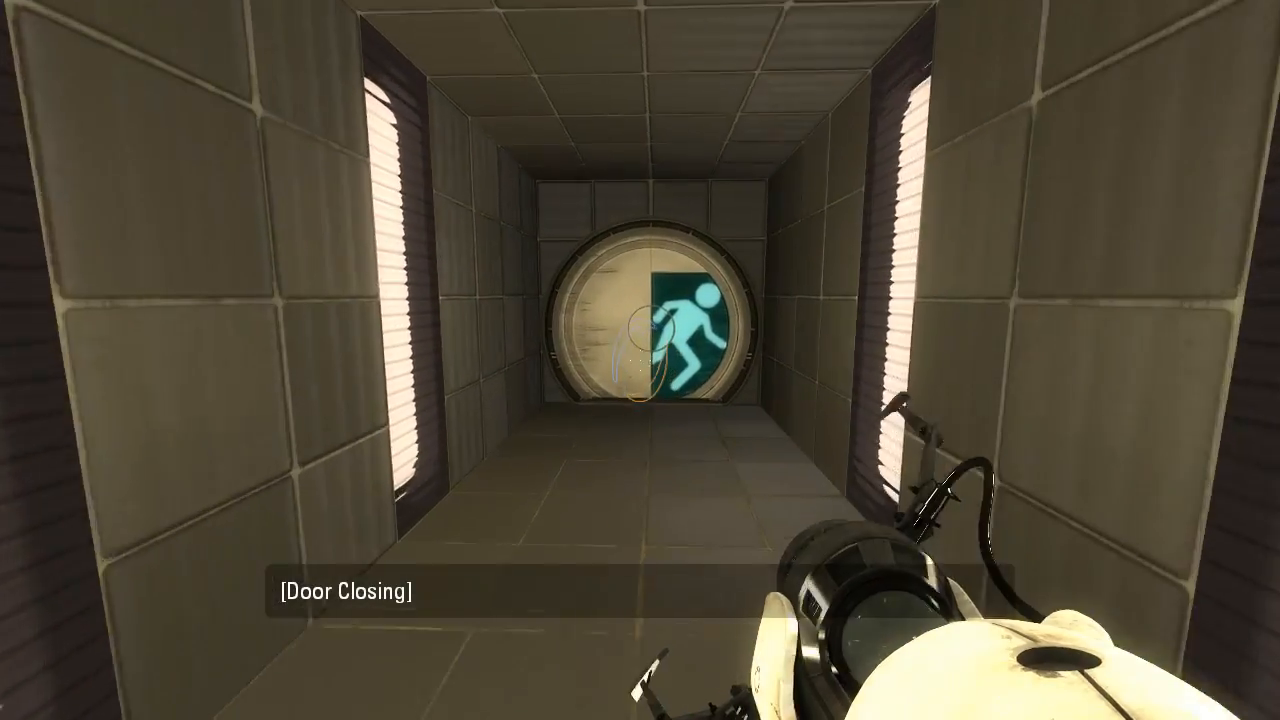
mouse_move(640, 360)
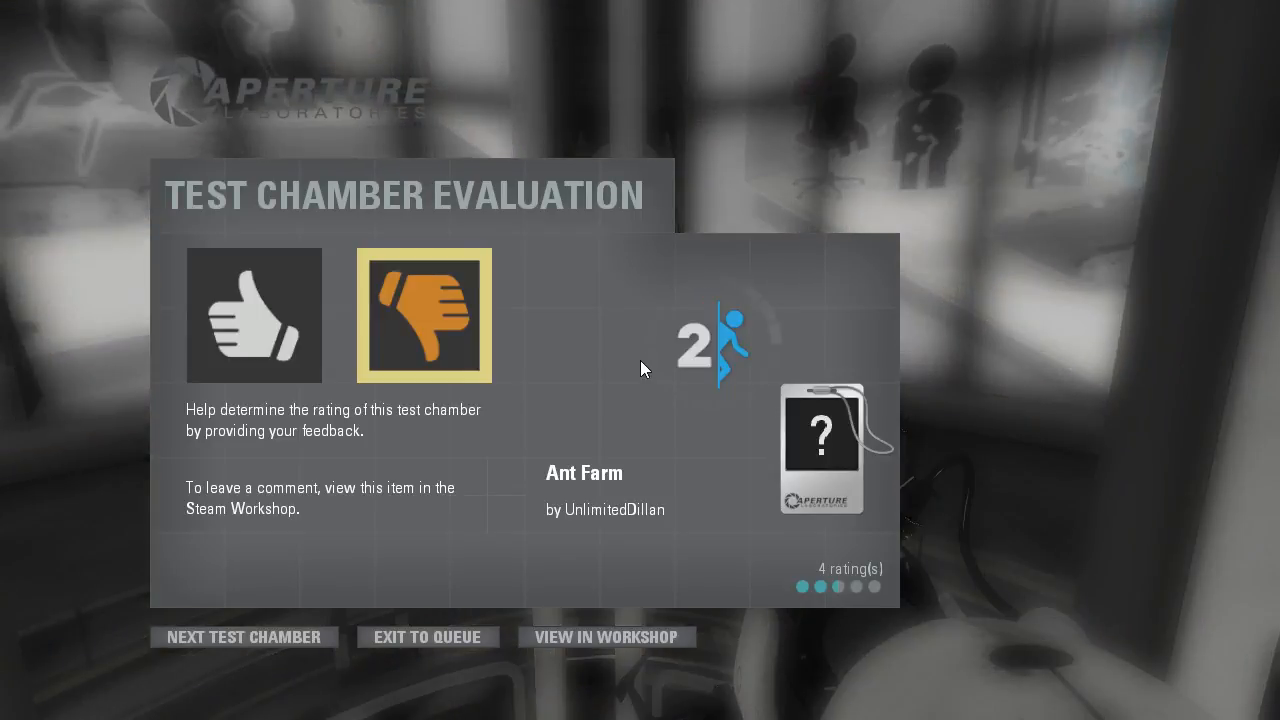
mouse_move(404, 338)
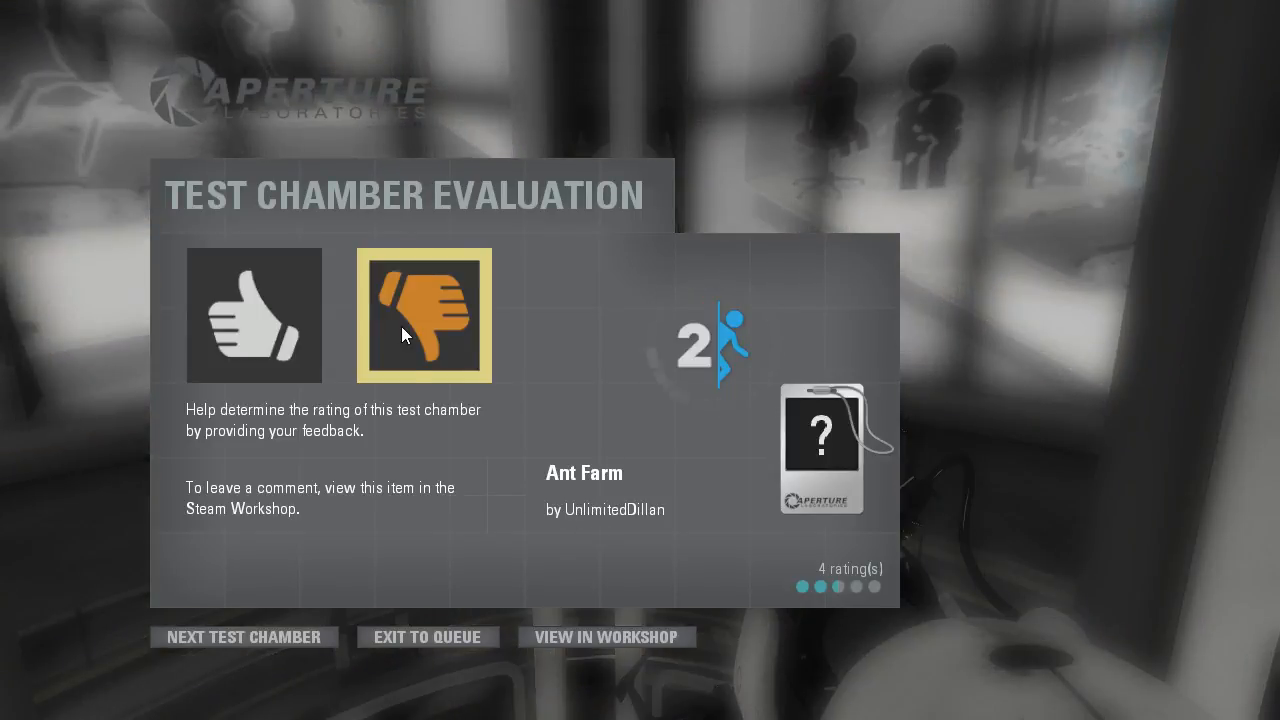